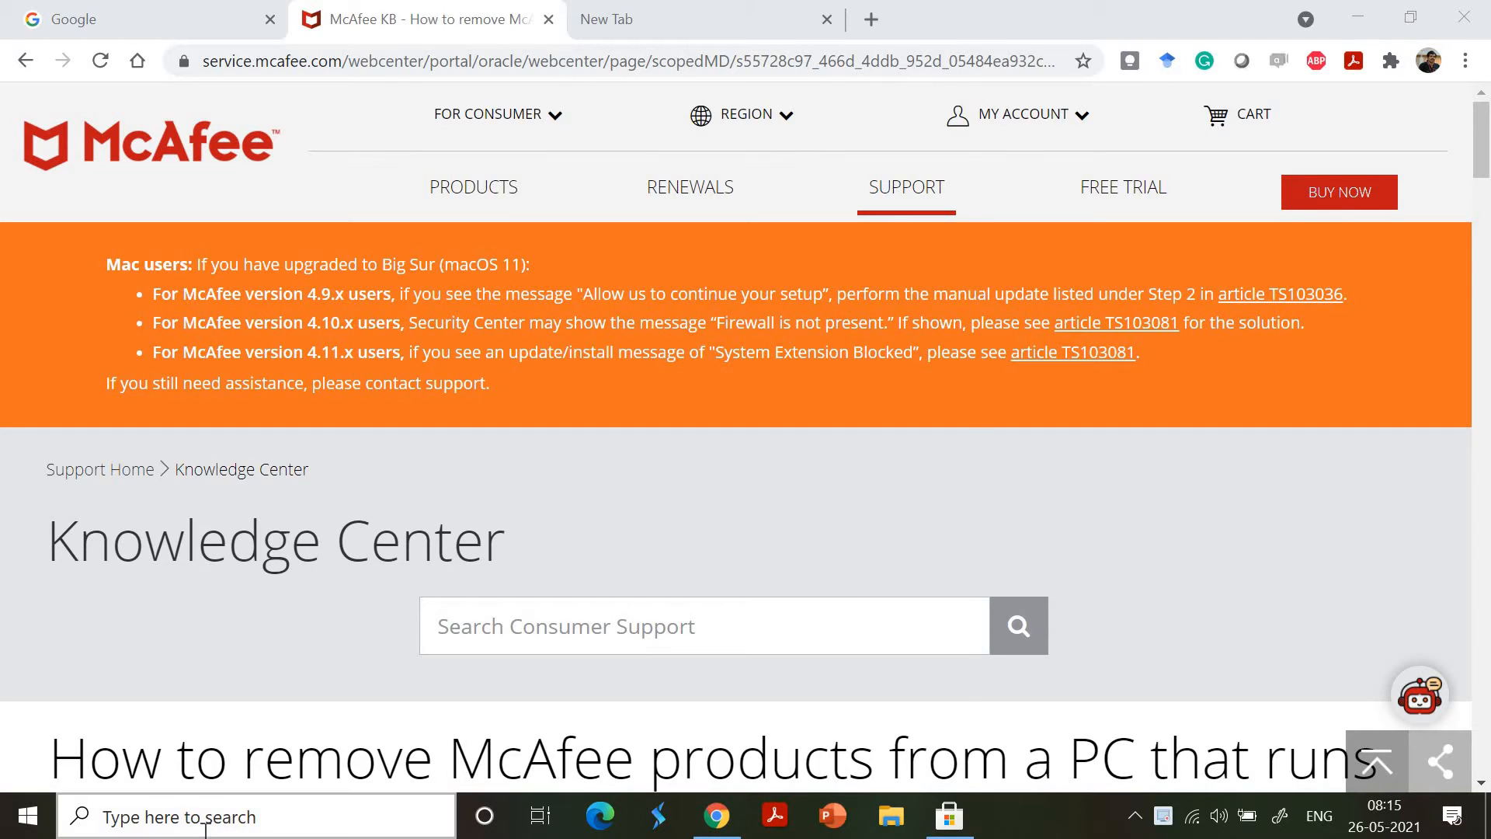
- Search the computer for Control Panel from the taskbar and launch it
click(255, 816)
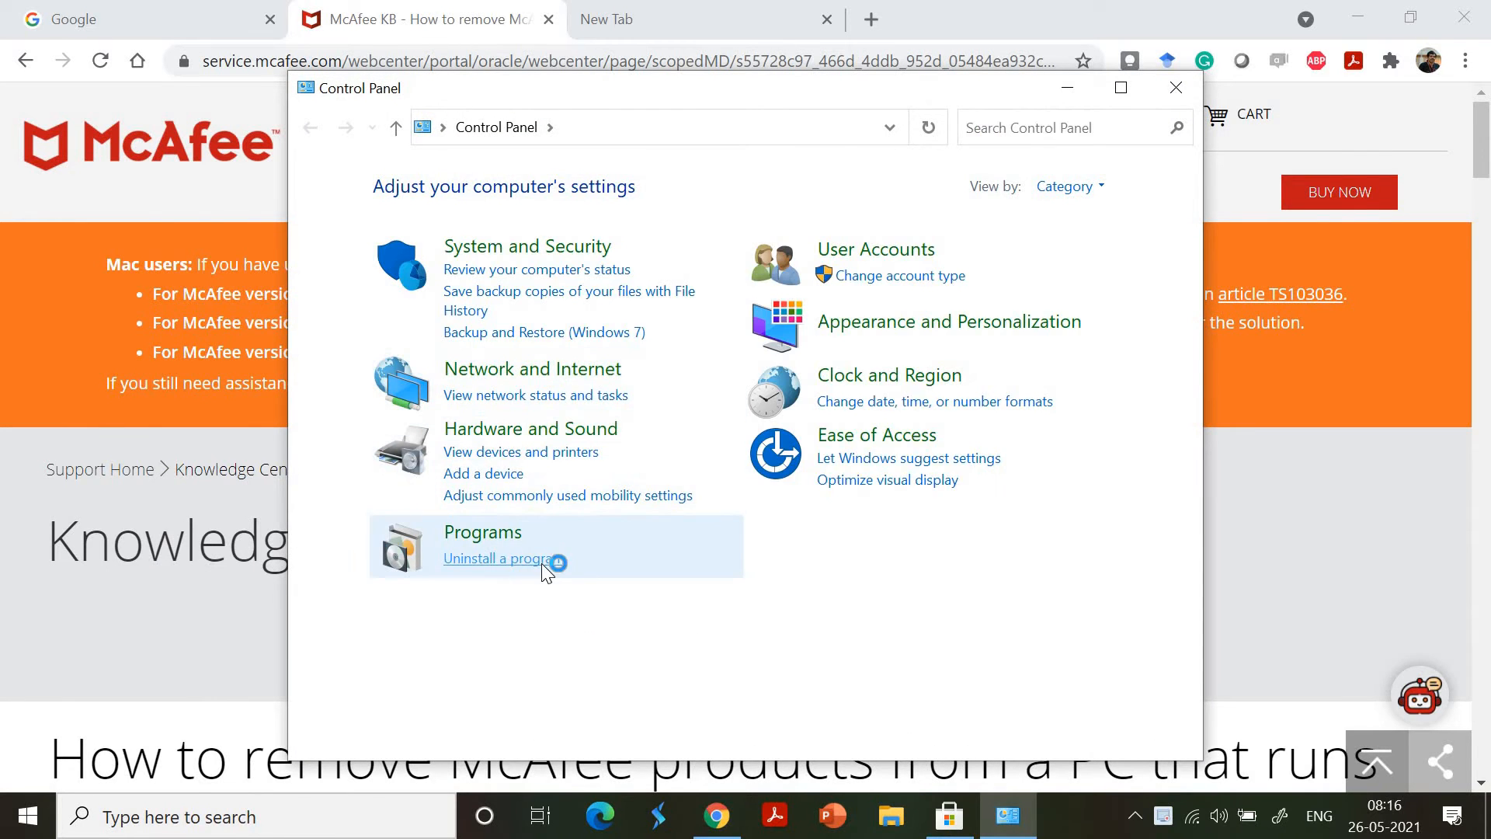
- Browse the installed programs list, selecting Microsoft Edge and Kaspersky VPN, then close it
click(497, 558)
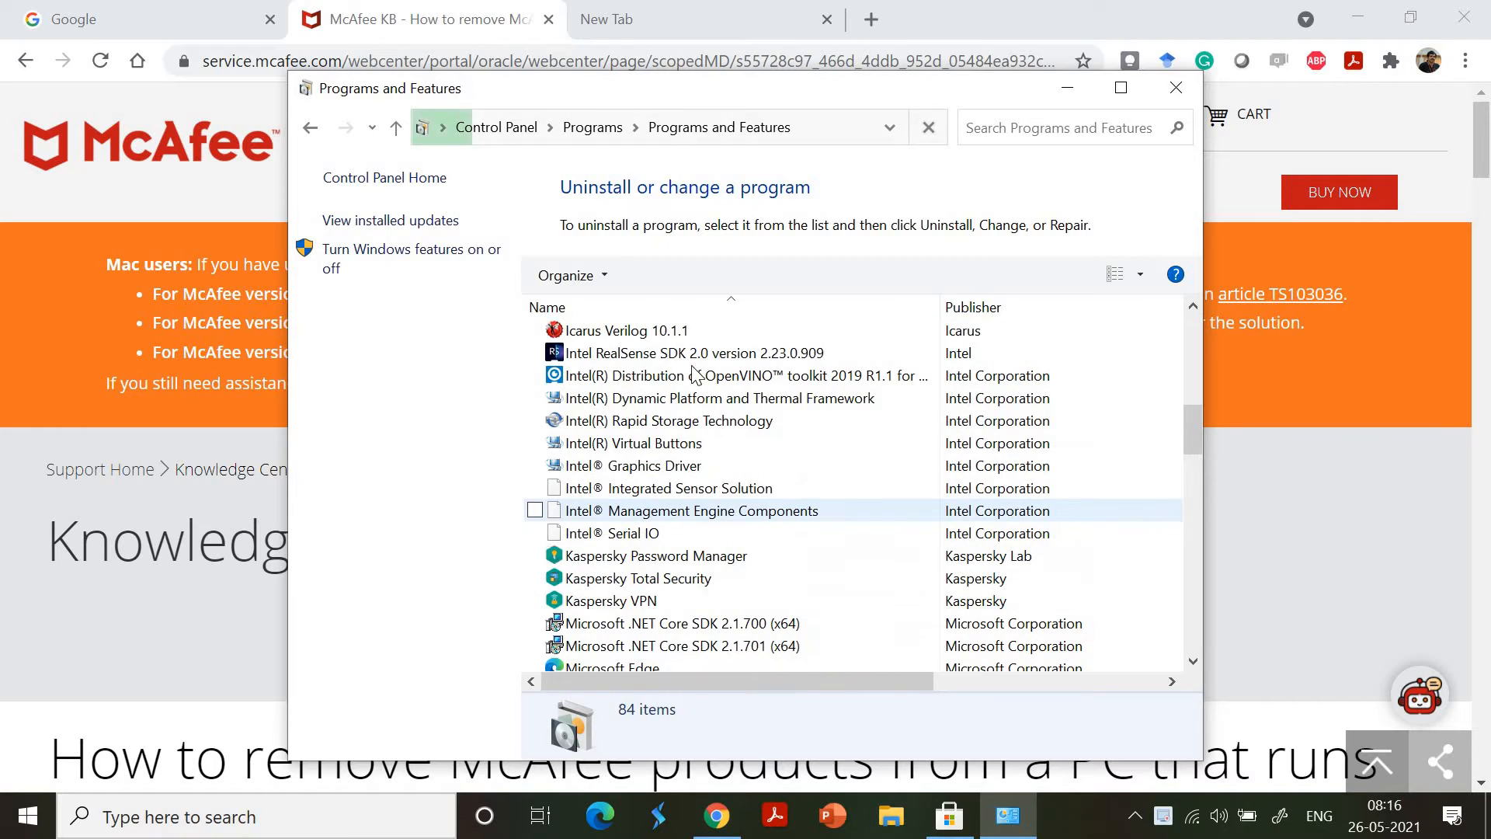
click(654, 556)
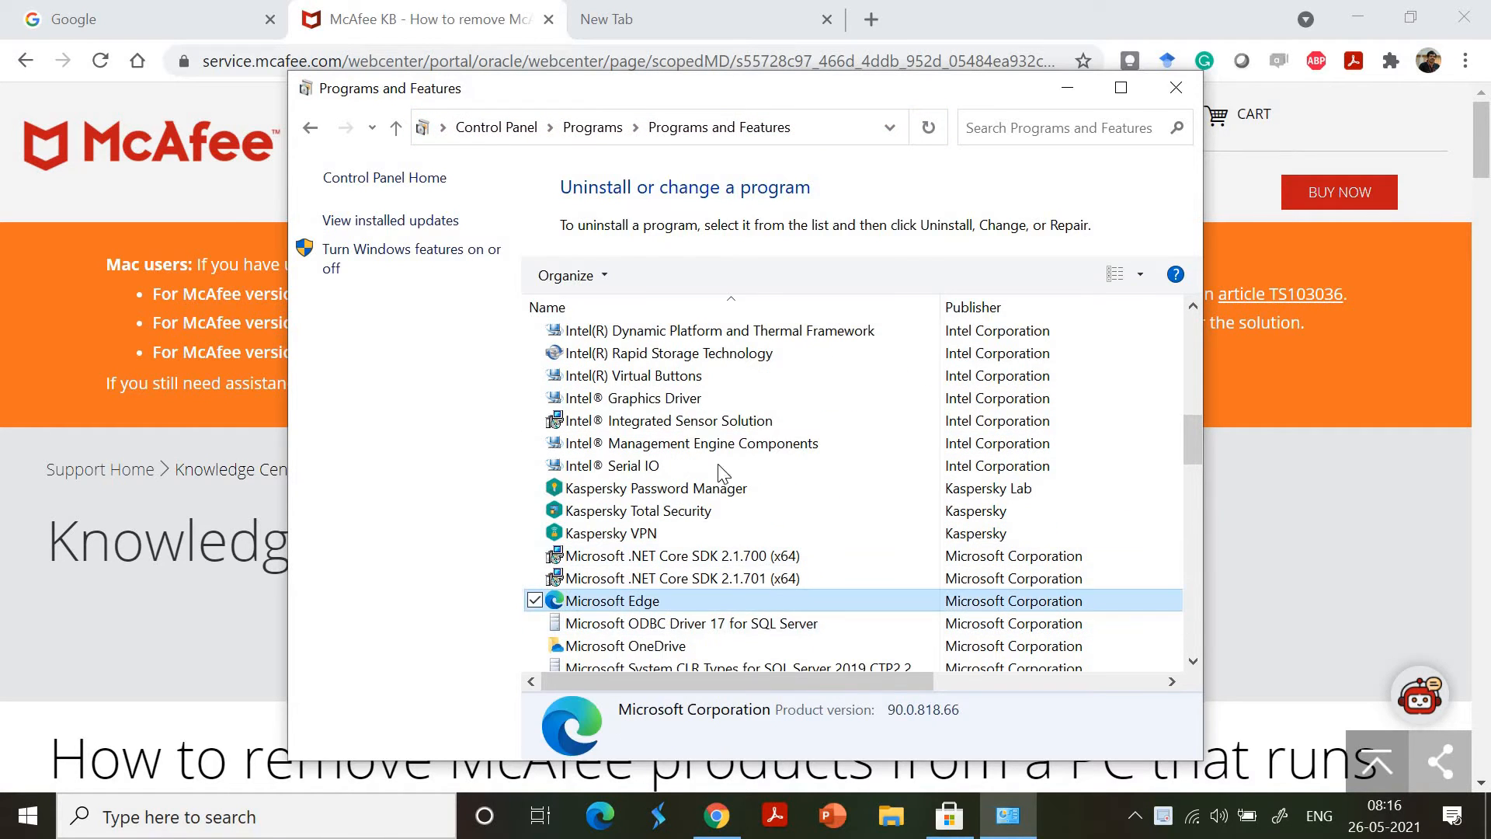
click(609, 533)
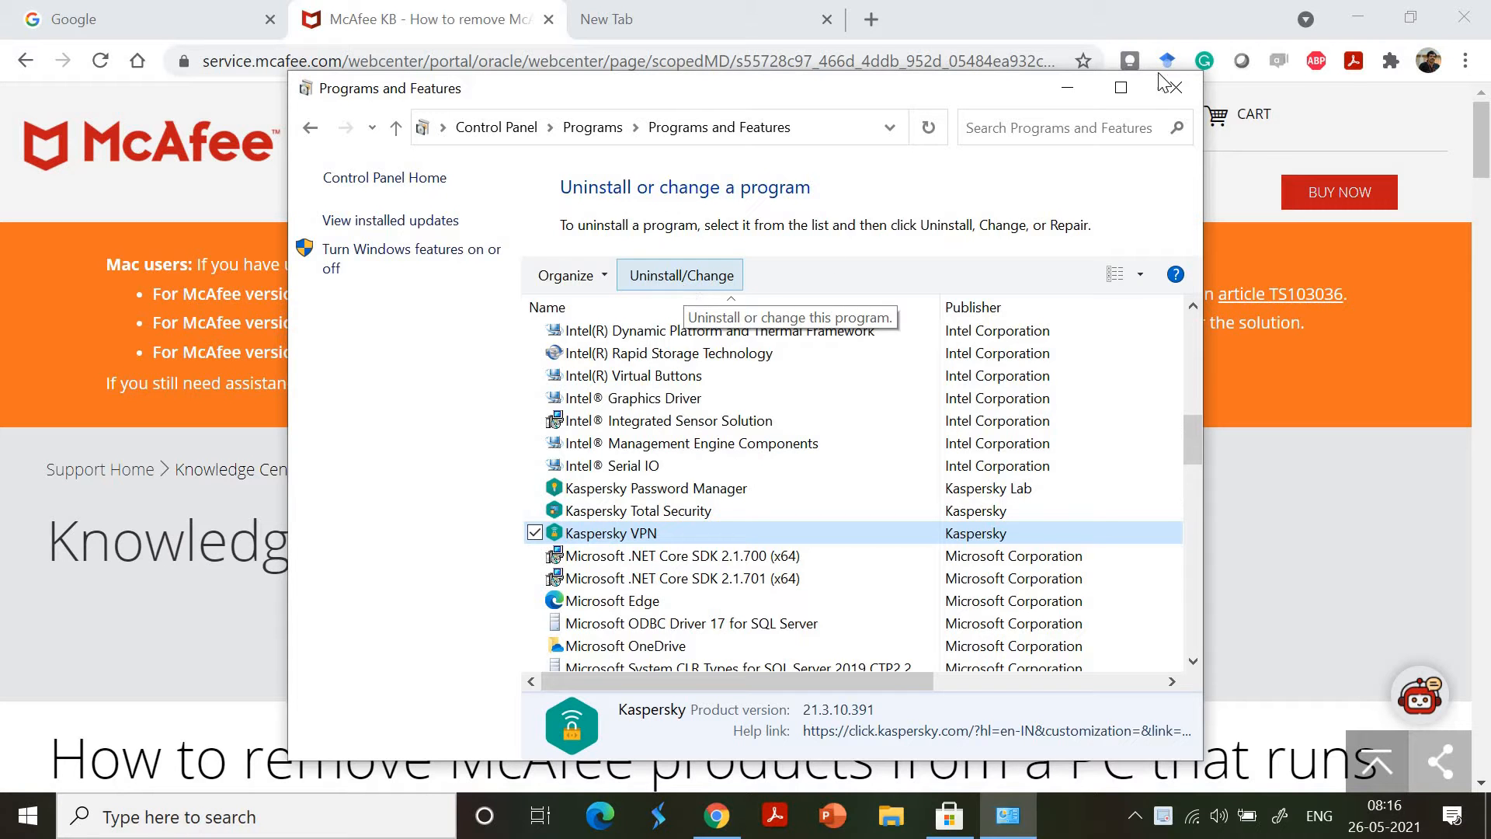
click(1172, 87)
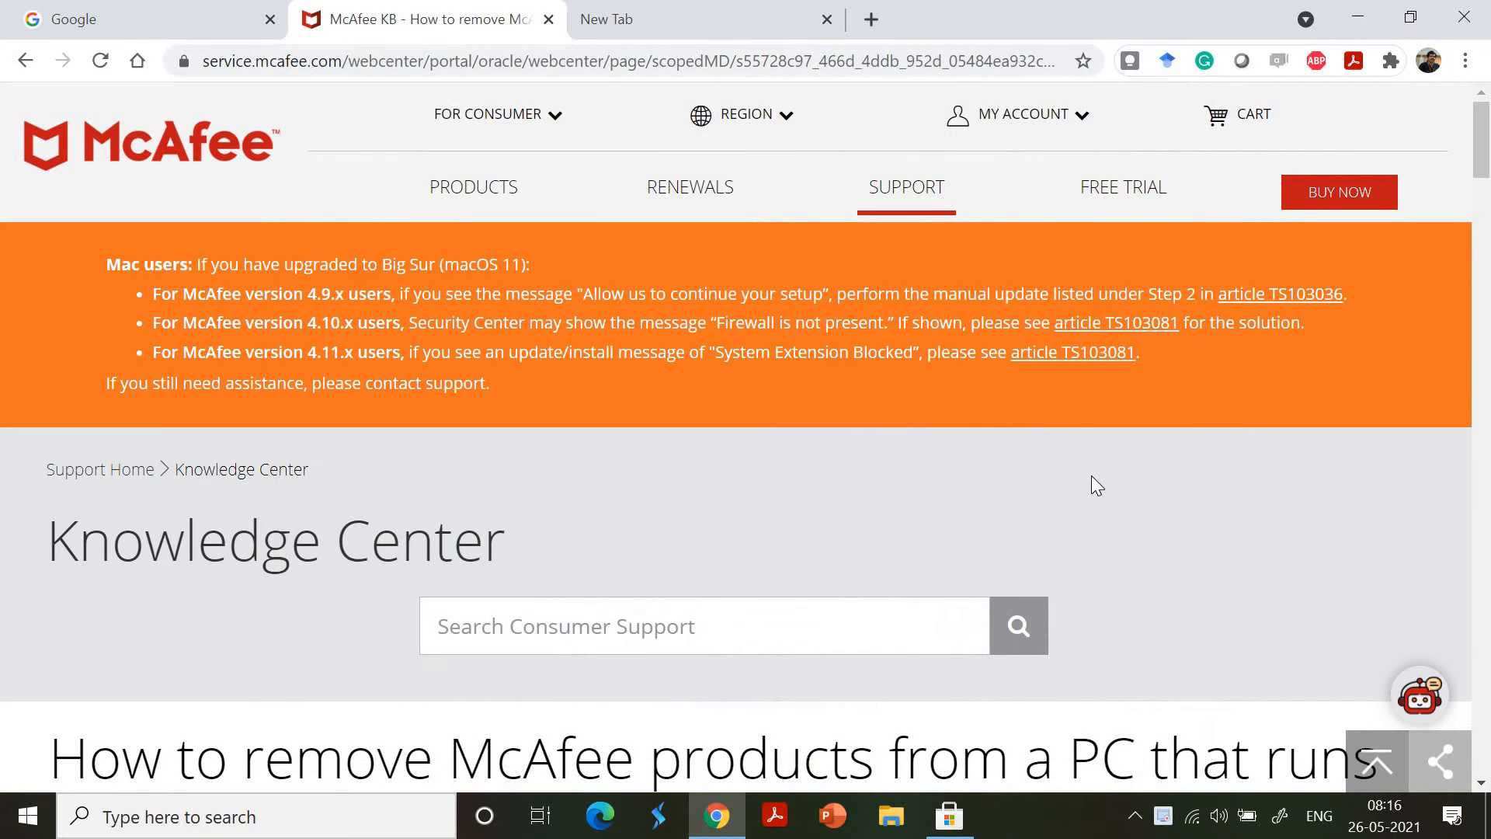
scroll(down, 3)
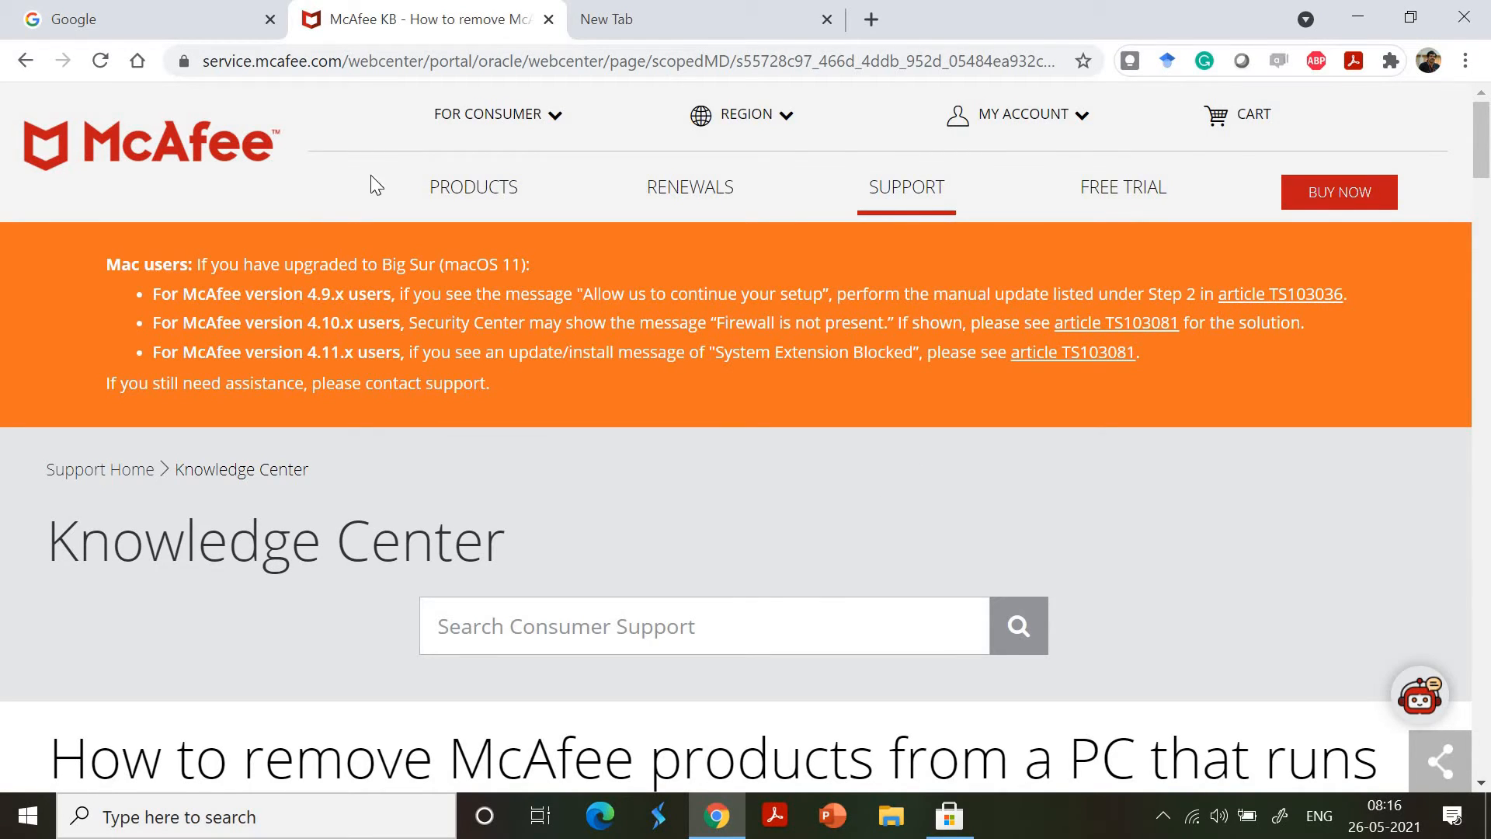
- Scroll down the McAfee article and expand 'Method 2: Remove using the MCPR tool'
click(590, 61)
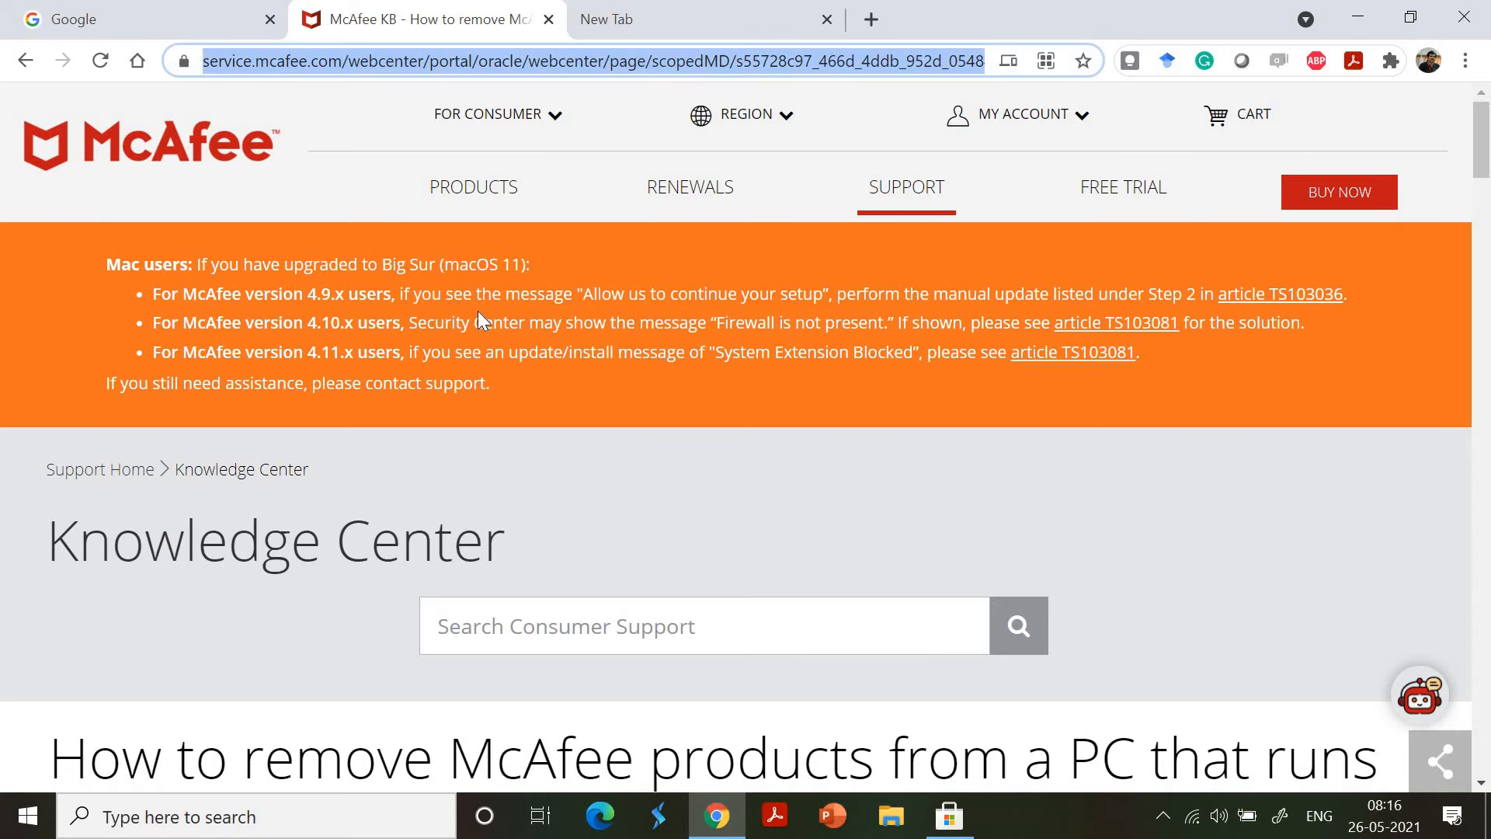
scroll(down, 3)
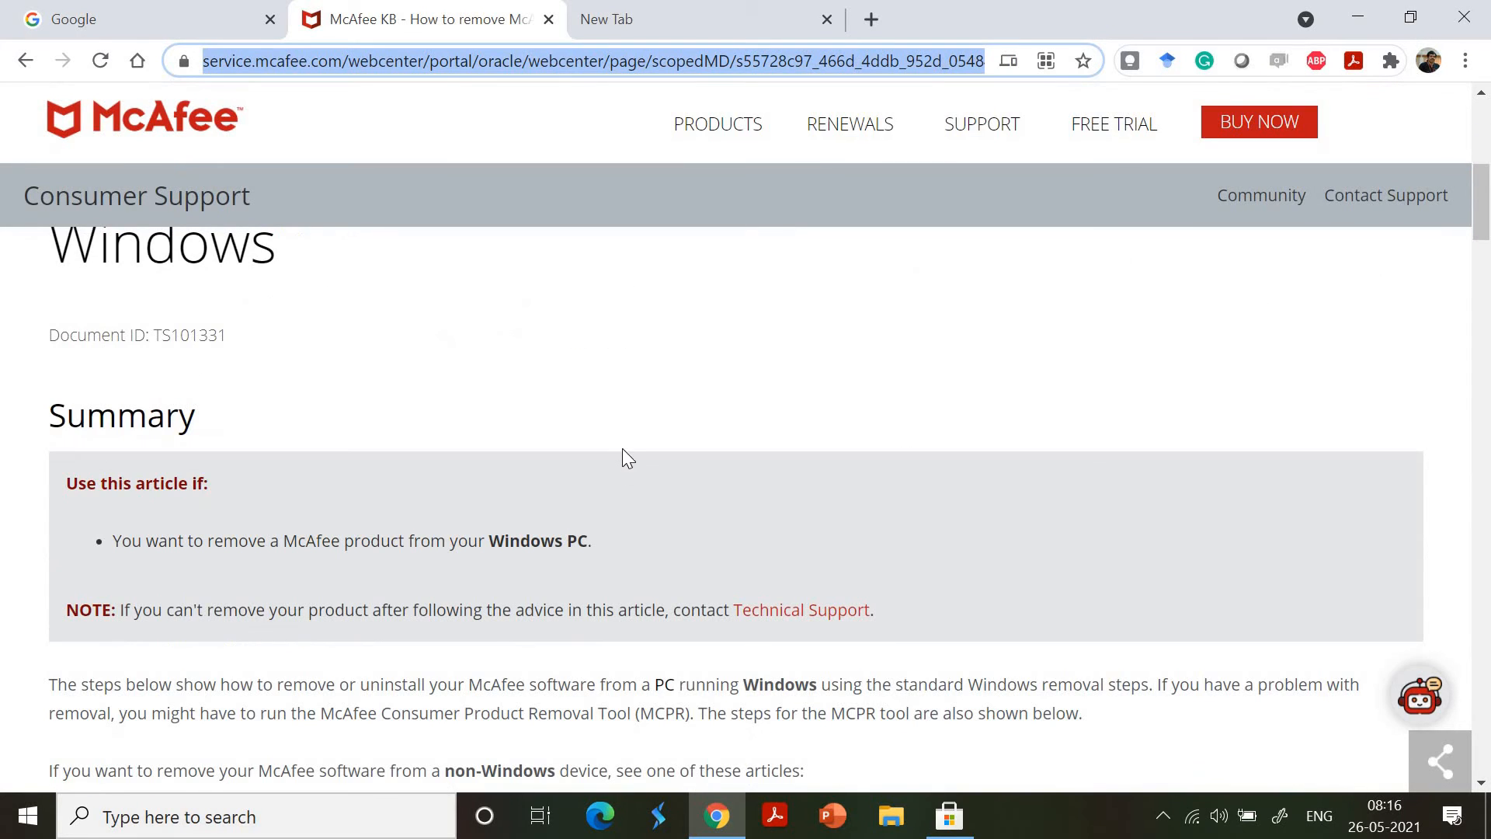
scroll(down, 3)
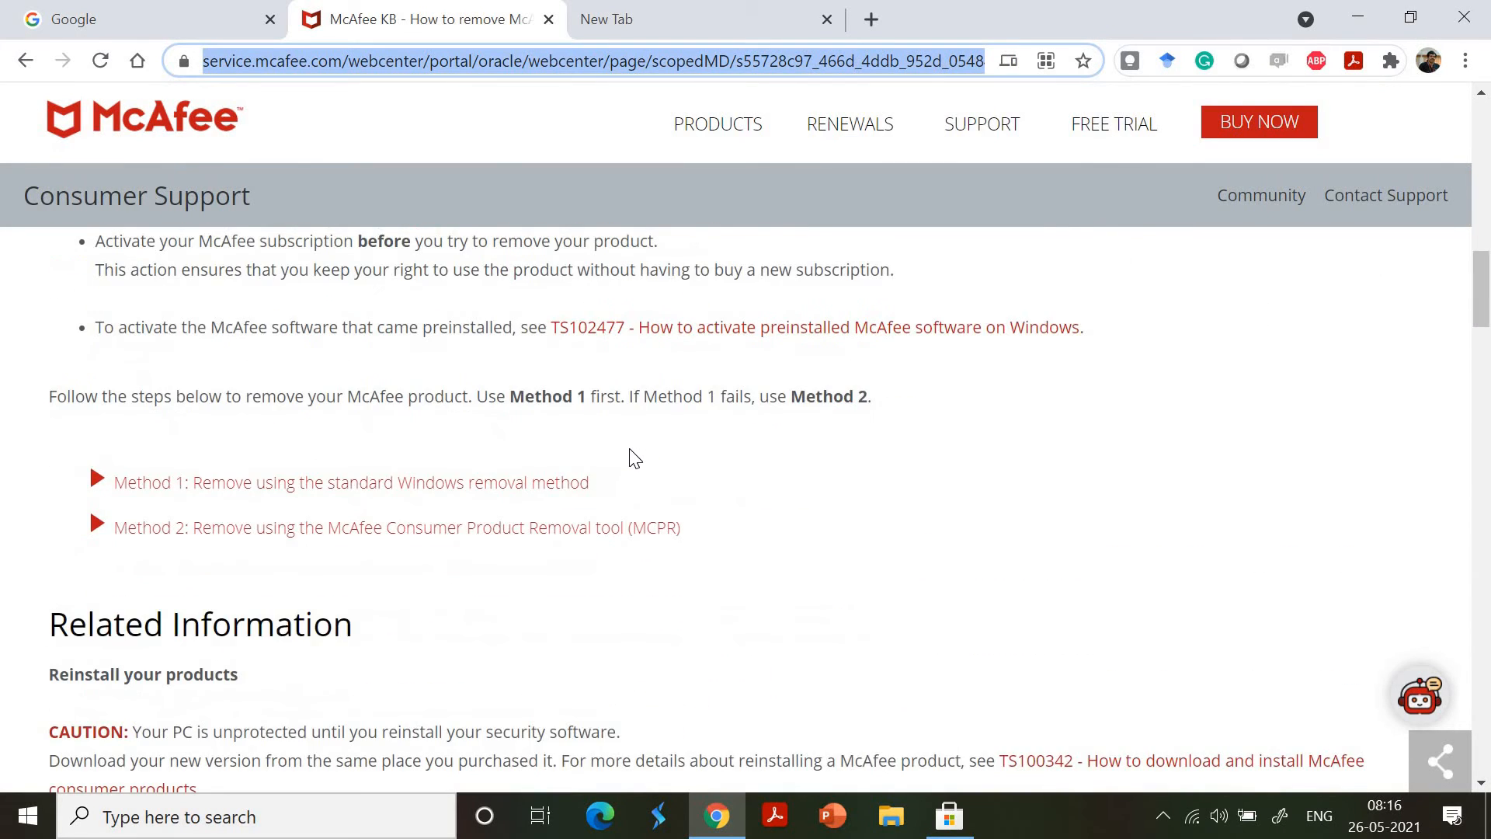
scroll(down, 3)
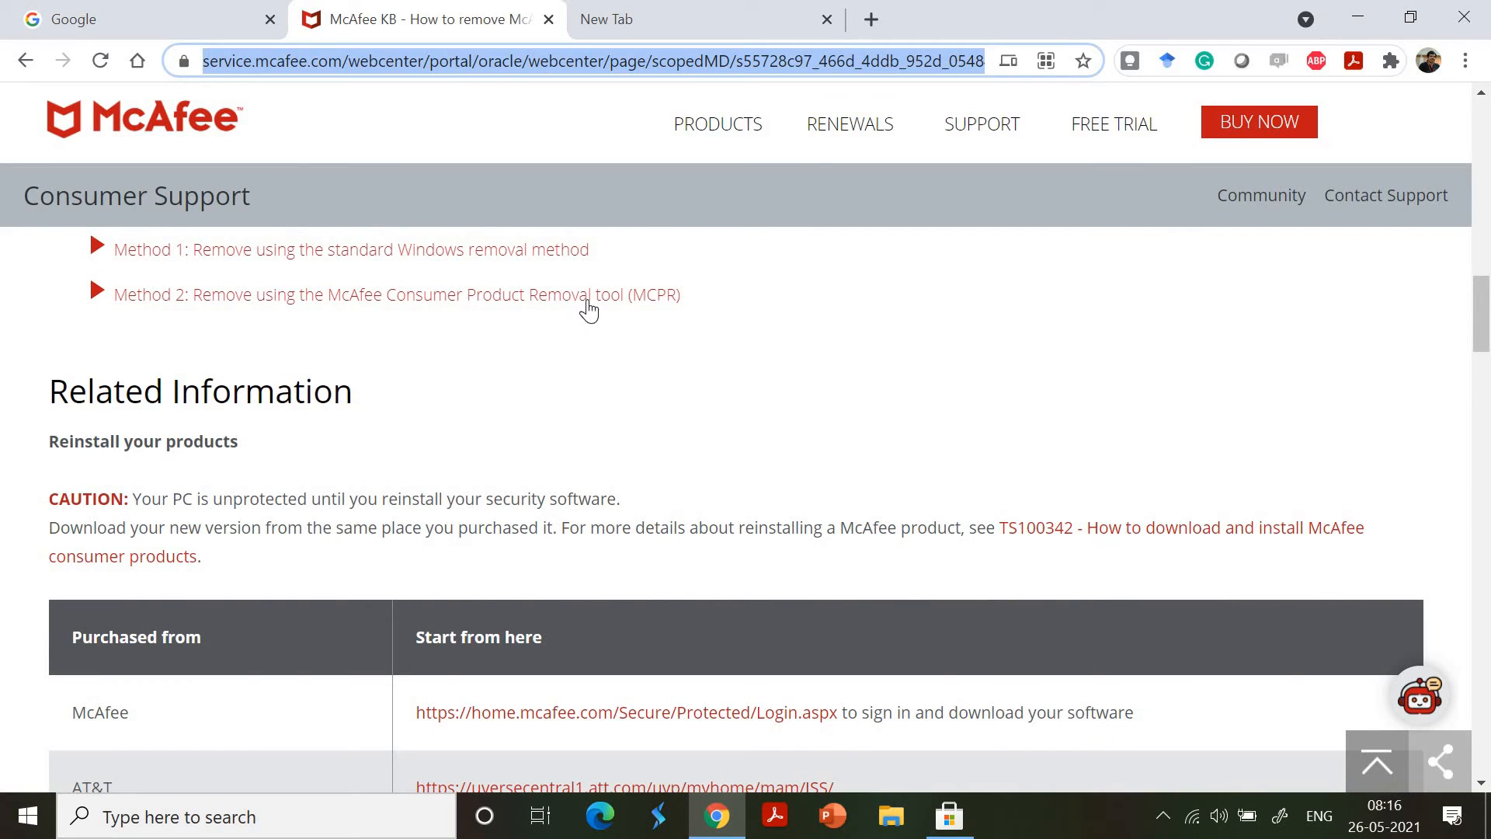
mouse_move(455, 310)
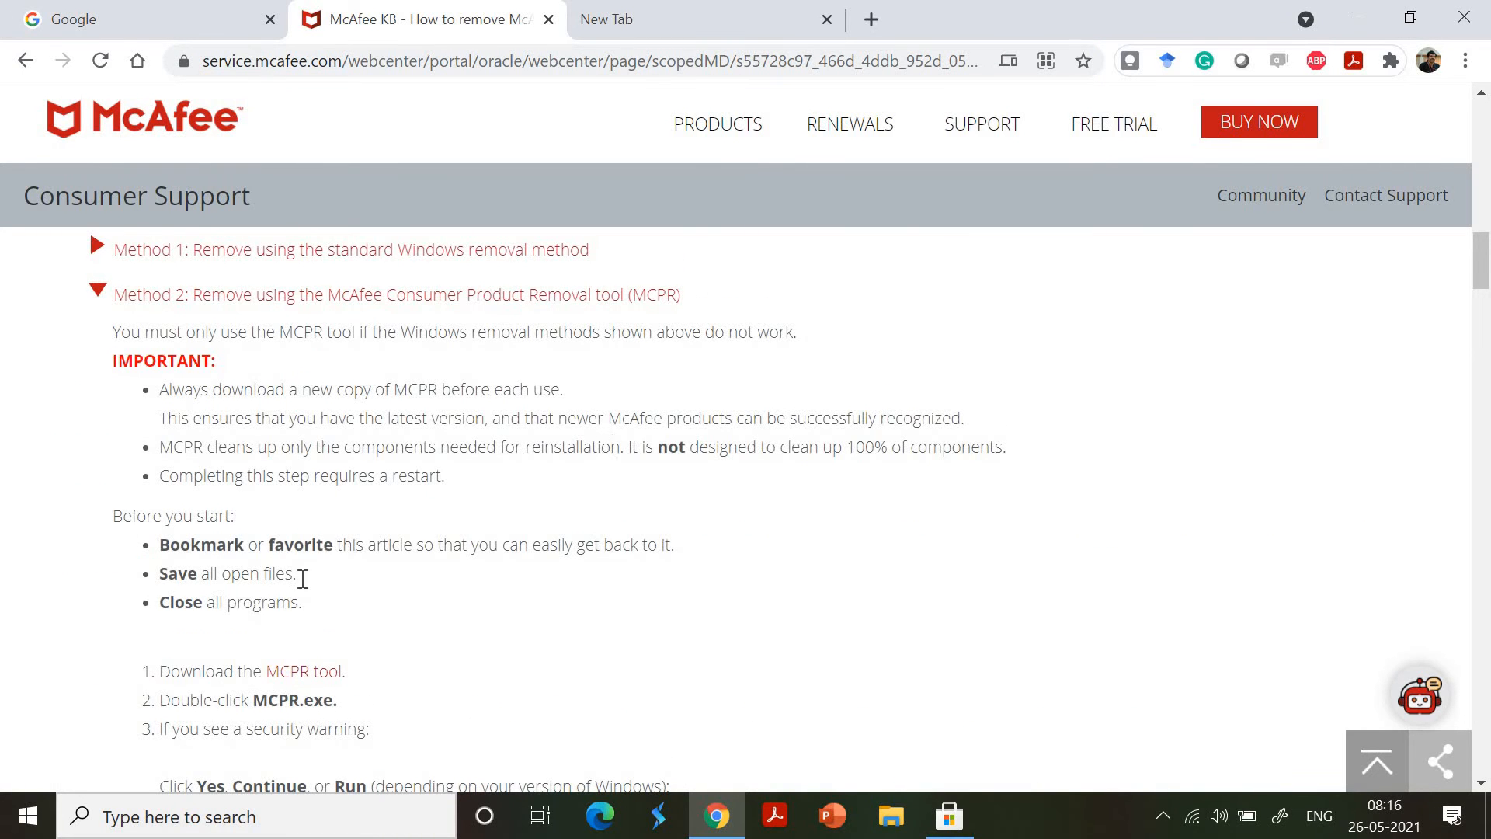
scroll(down, 3)
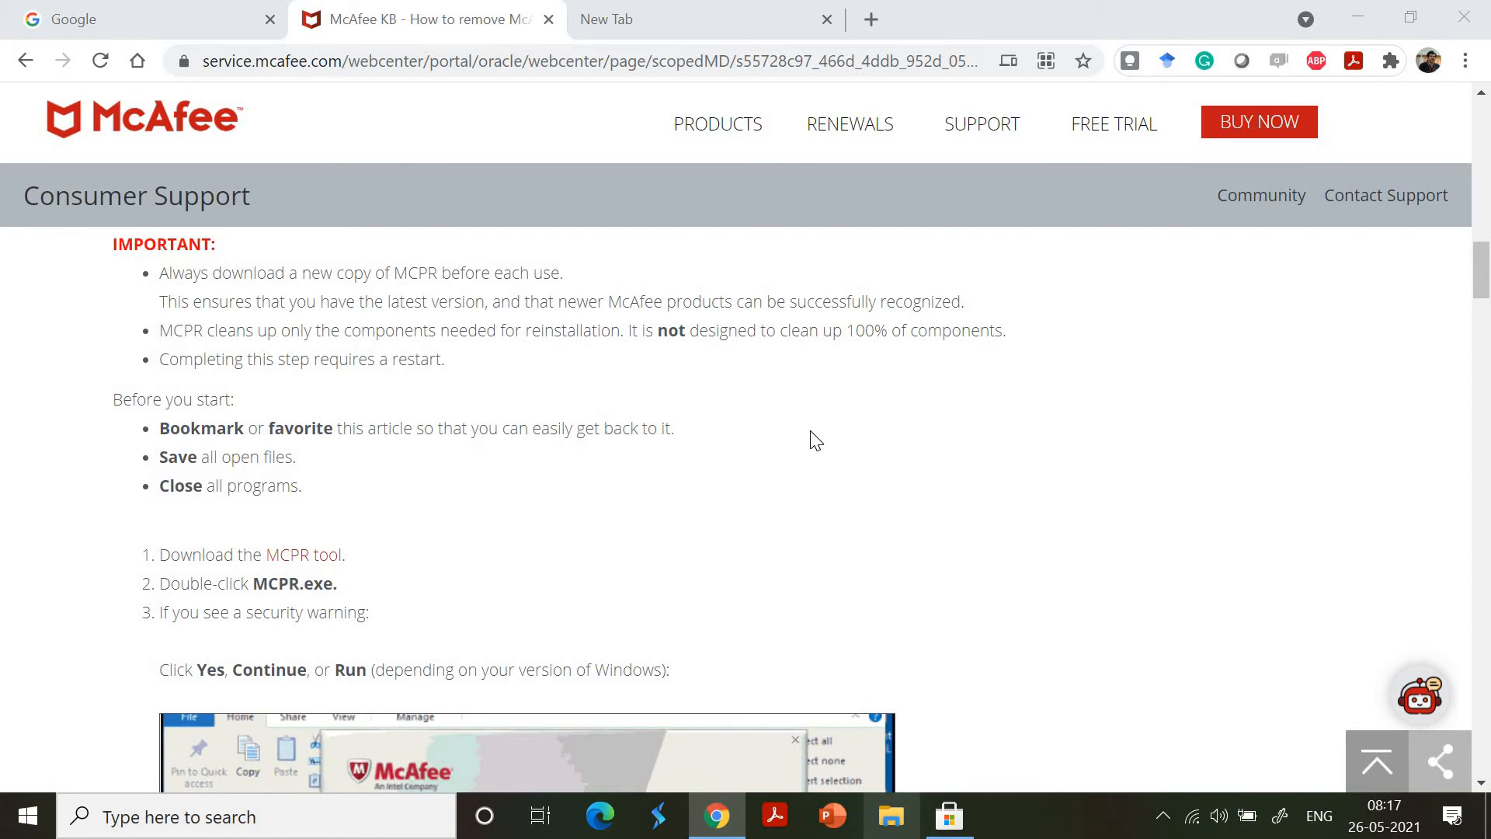
- Check the Downloads folder in File Explorer for the MCPR file, then return to Chrome
click(888, 816)
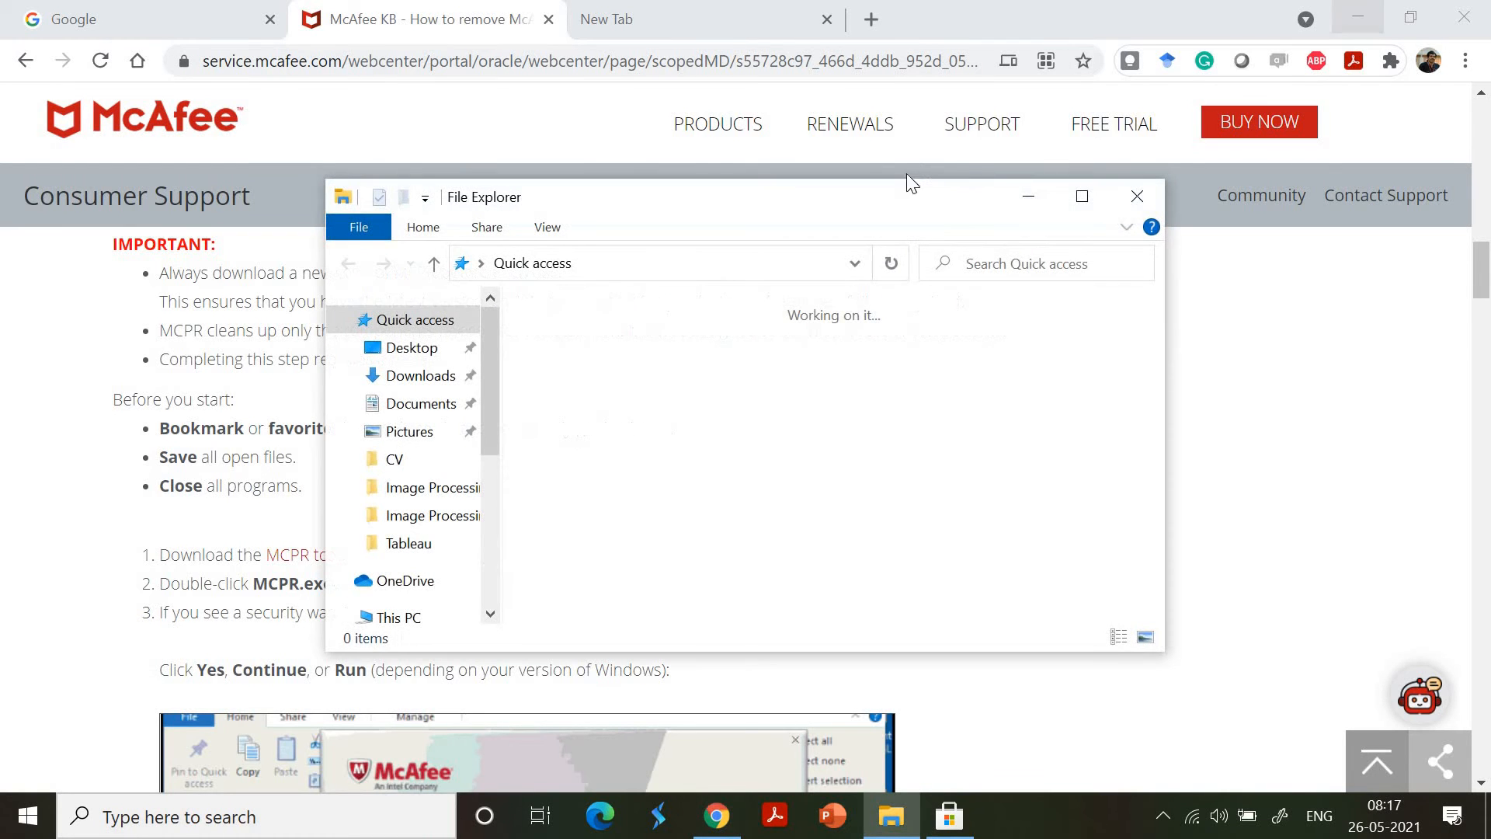
click(1081, 197)
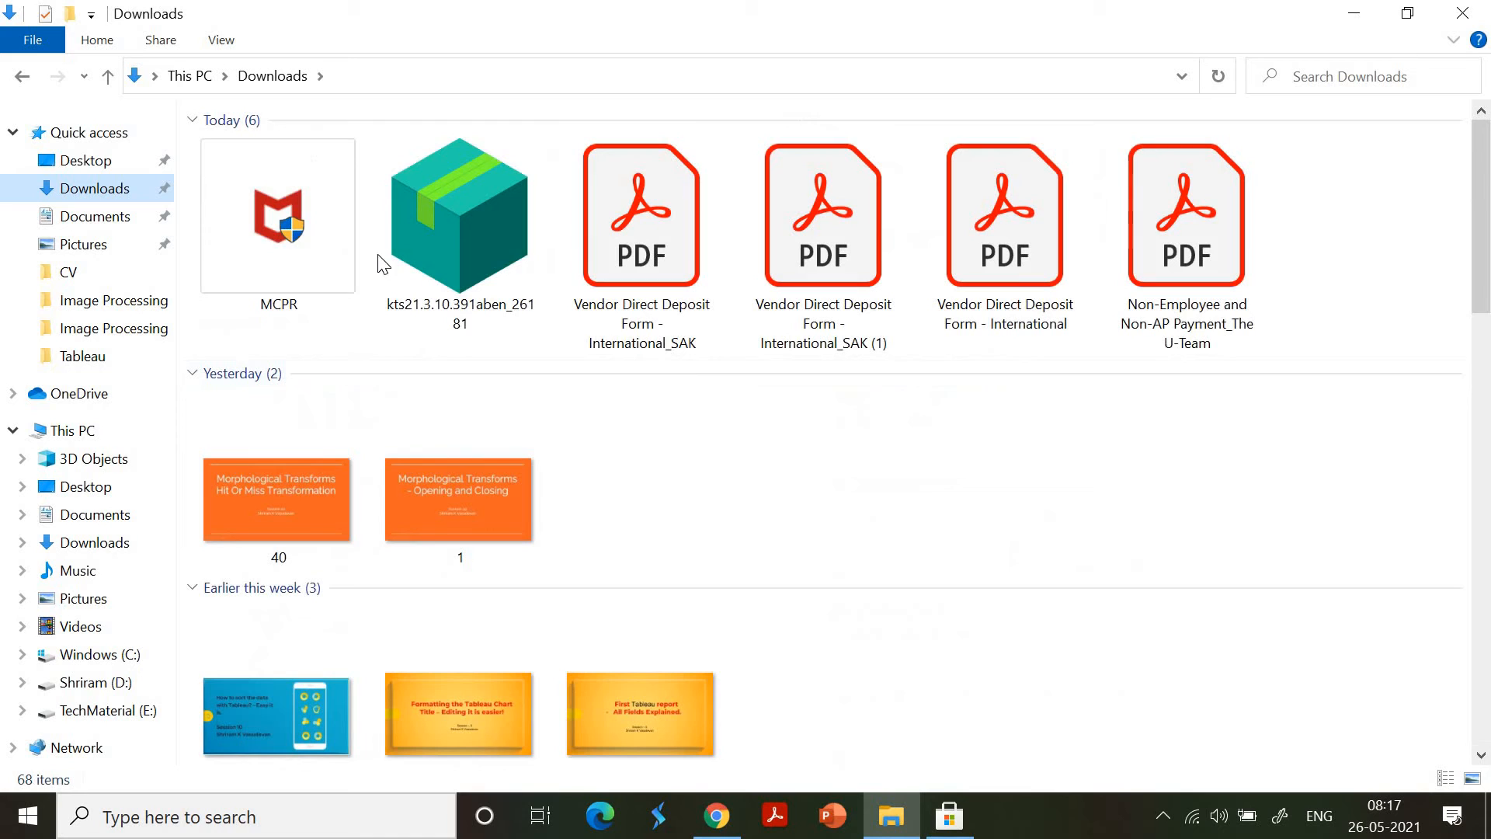
click(278, 214)
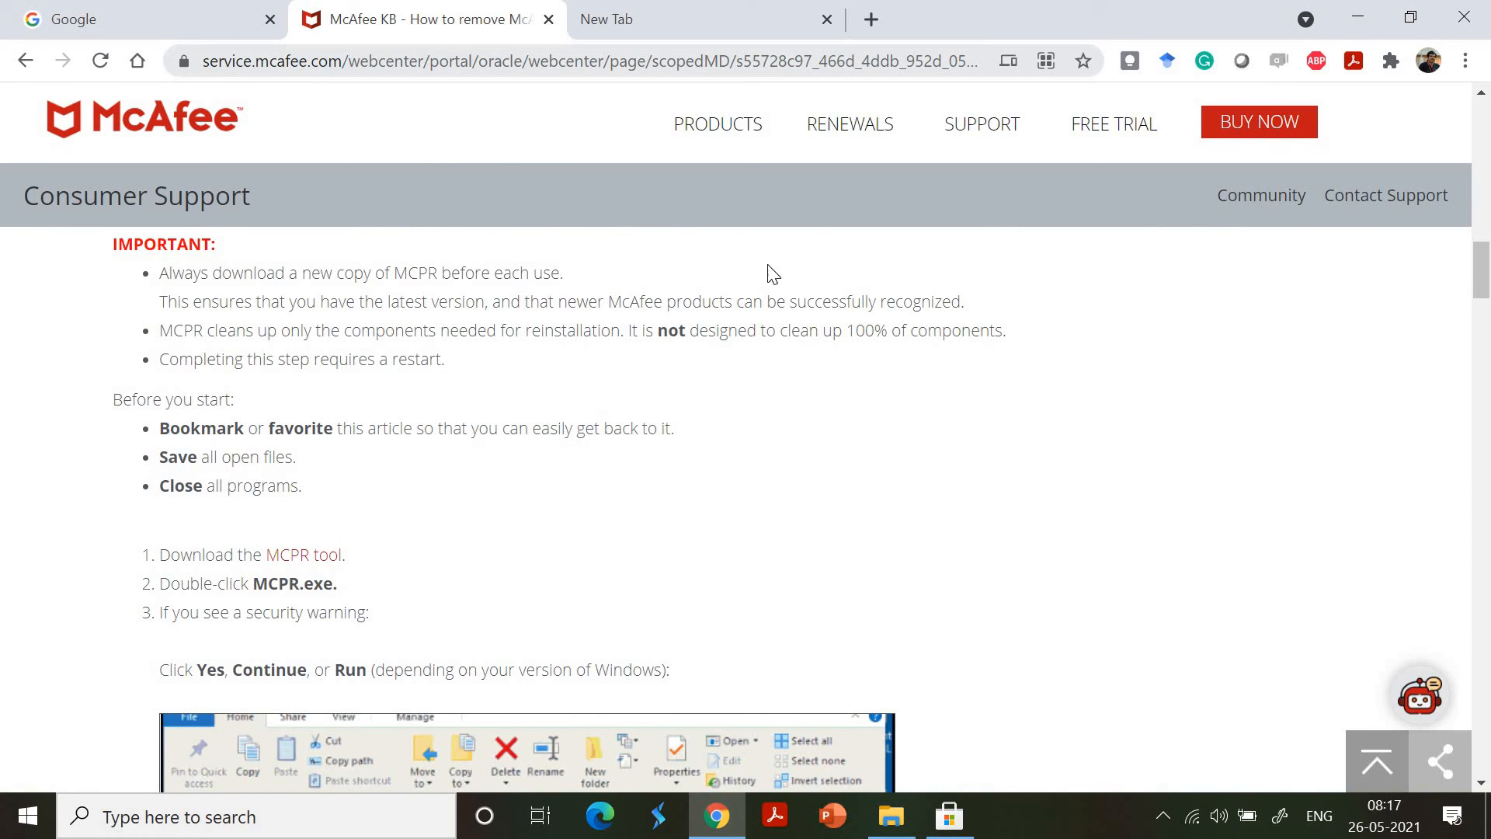
mouse_move(616, 466)
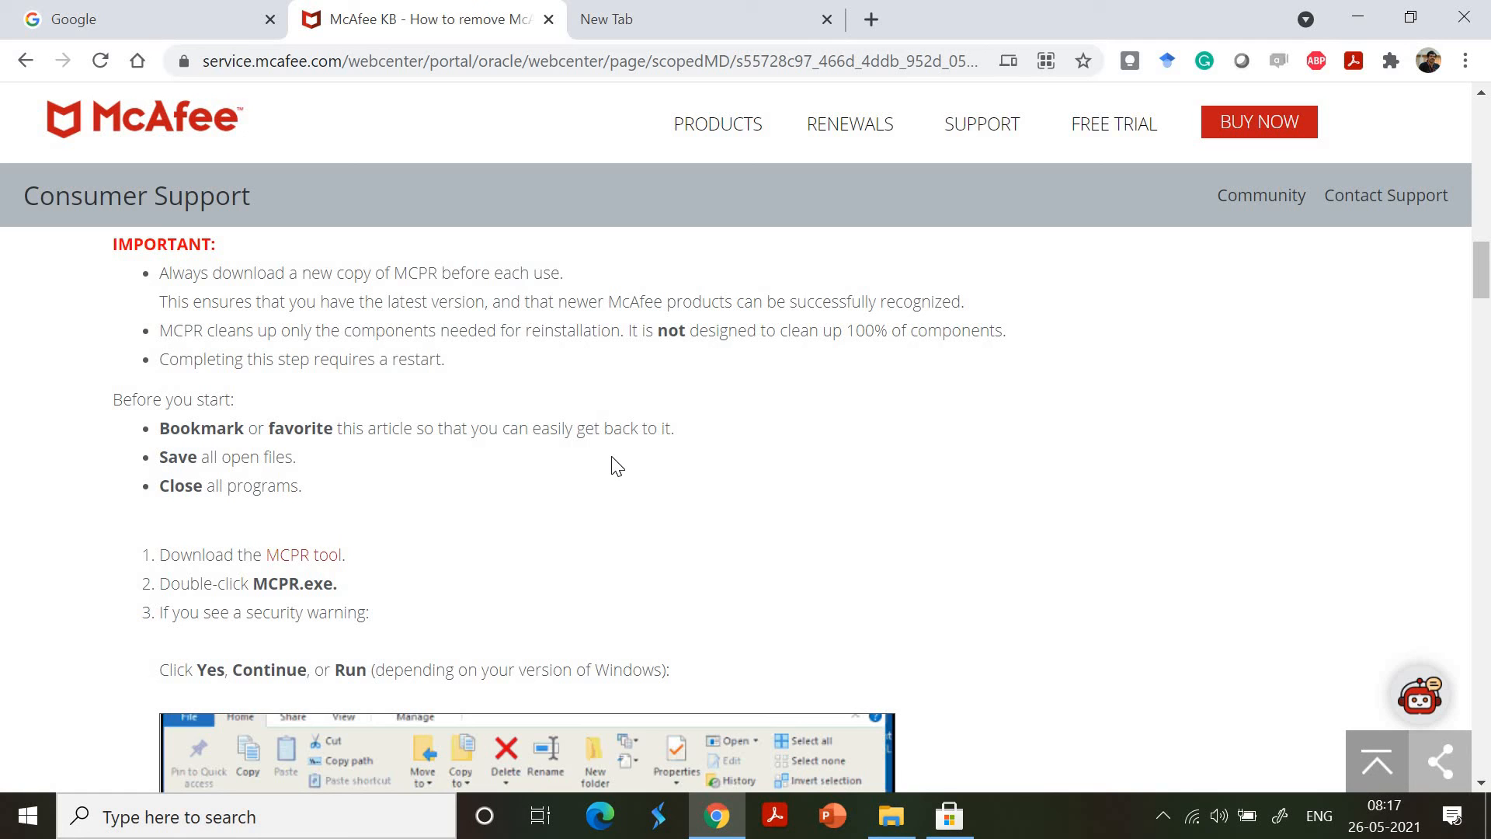